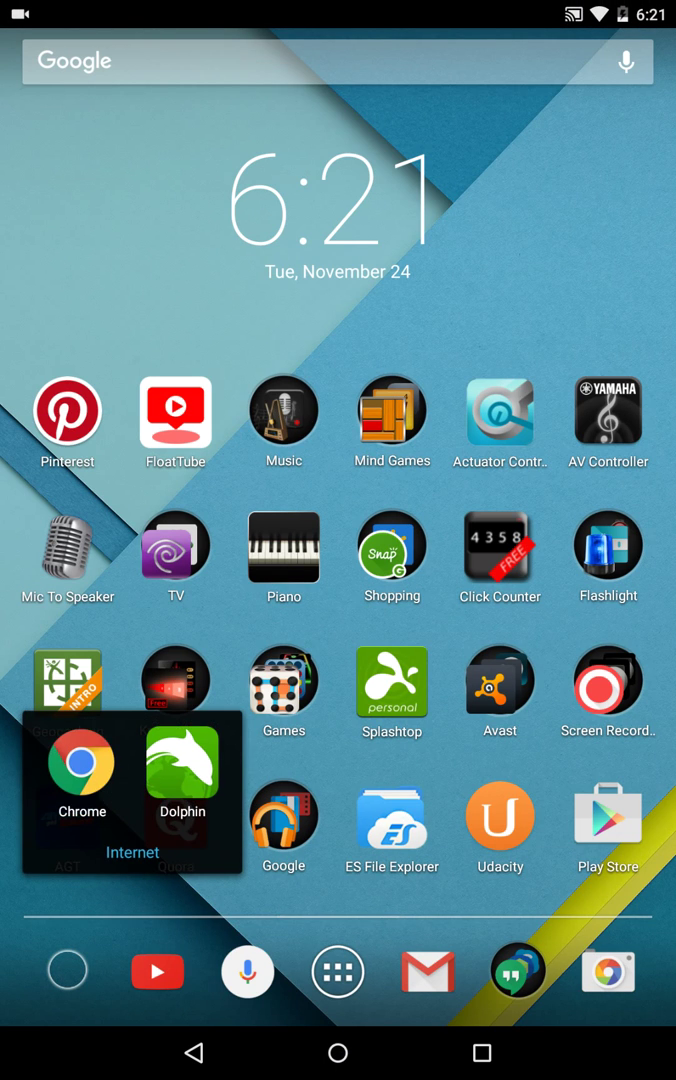
Step: Browse to the shared Dropbox folder Kitt App Apk in Chrome via the pasted link
click(82, 760)
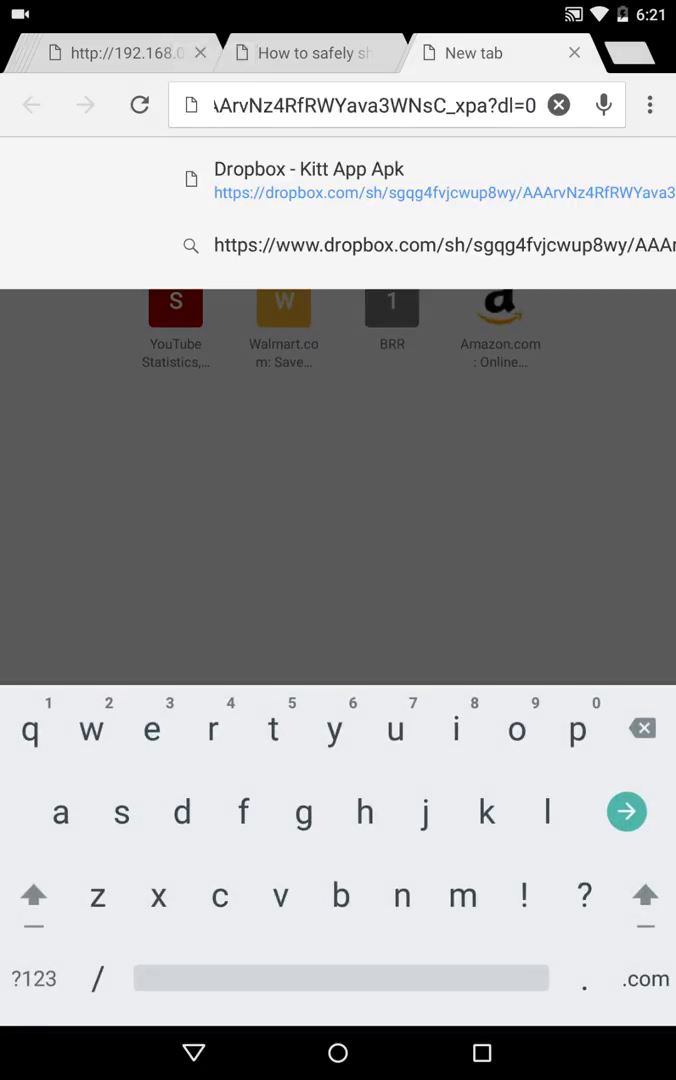
click(632, 812)
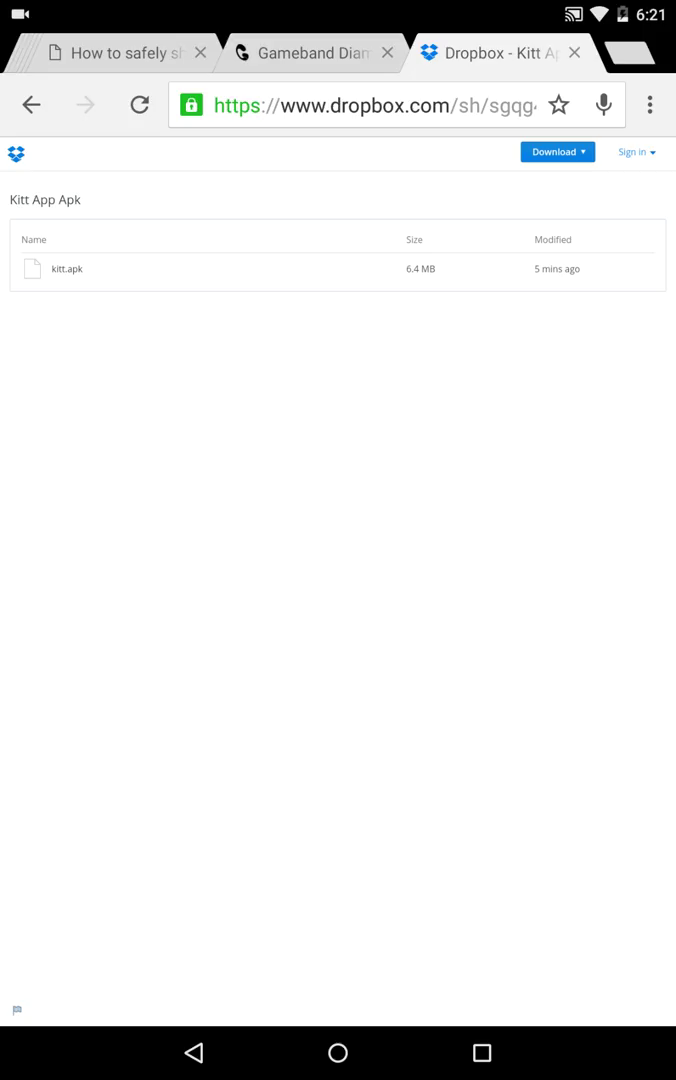
Step: Bring up the kitt.apk file's own Dropbox page, opened with Chrome just once
click(68, 268)
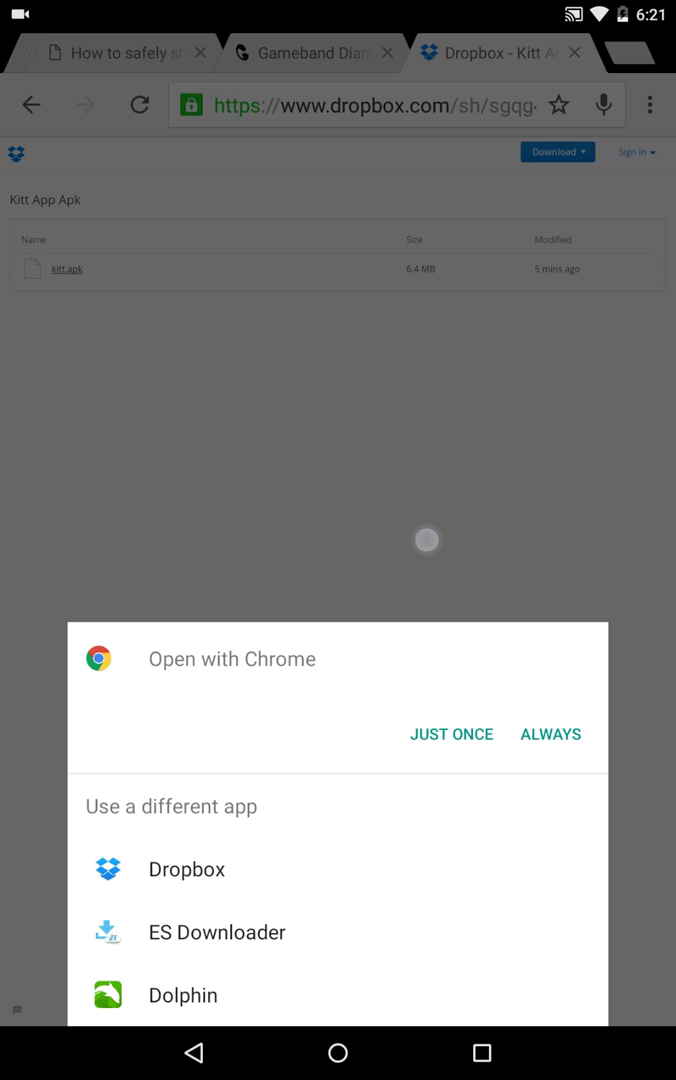
click(452, 734)
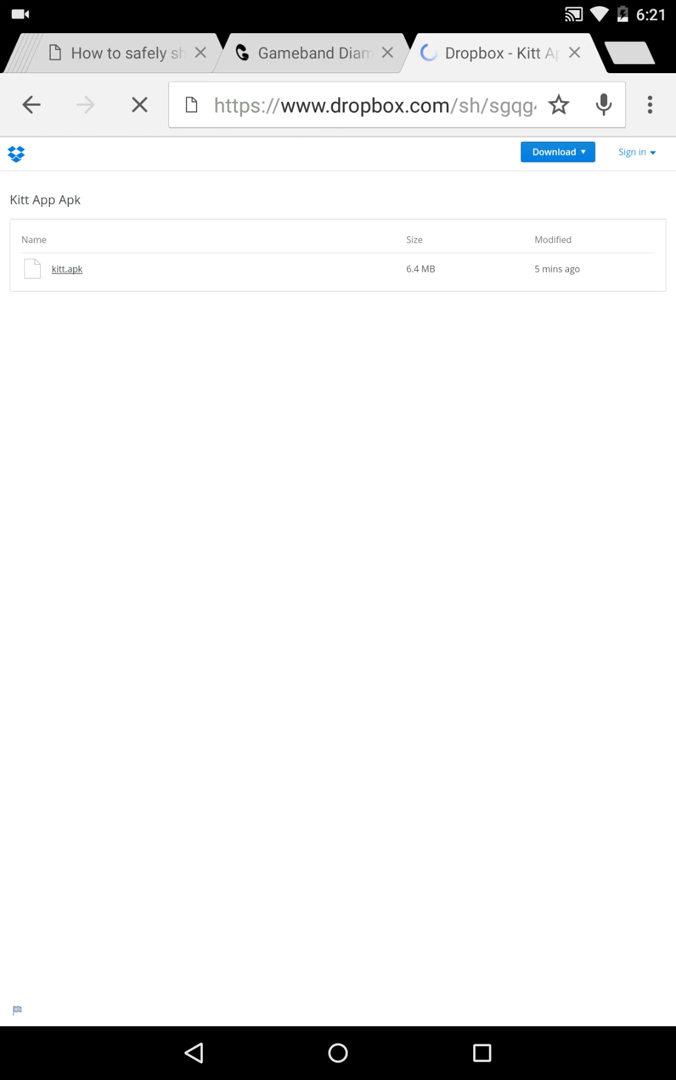
click(64, 268)
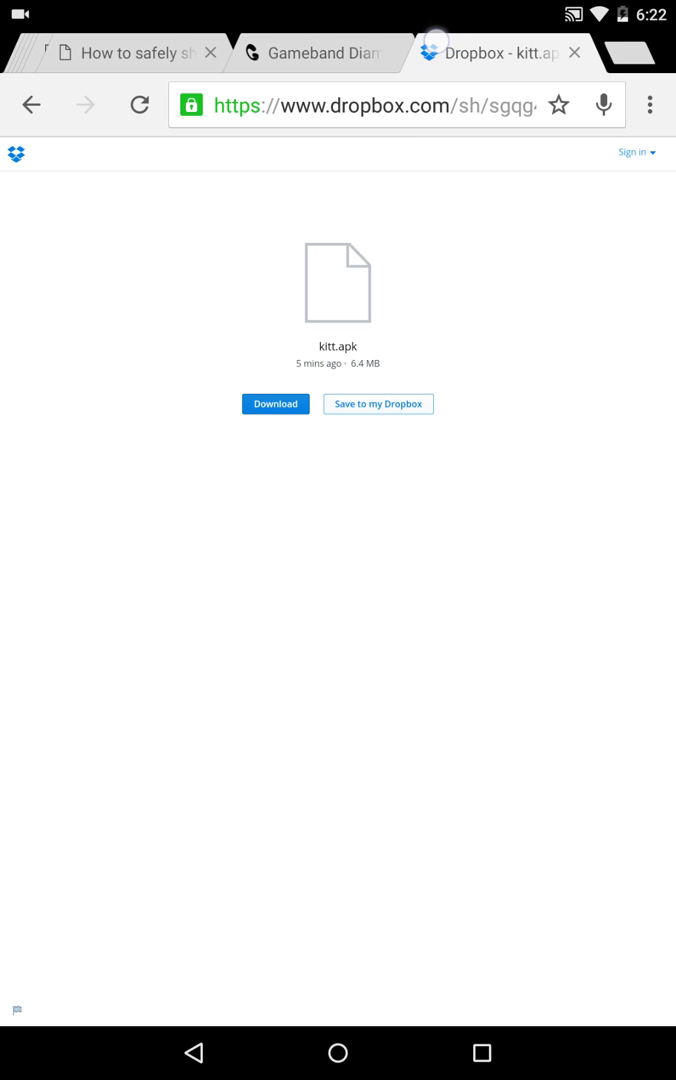
Step: Download the 6.4 MB kitt.apk, keeping it despite the harmful-file warning, then show all apps
click(276, 404)
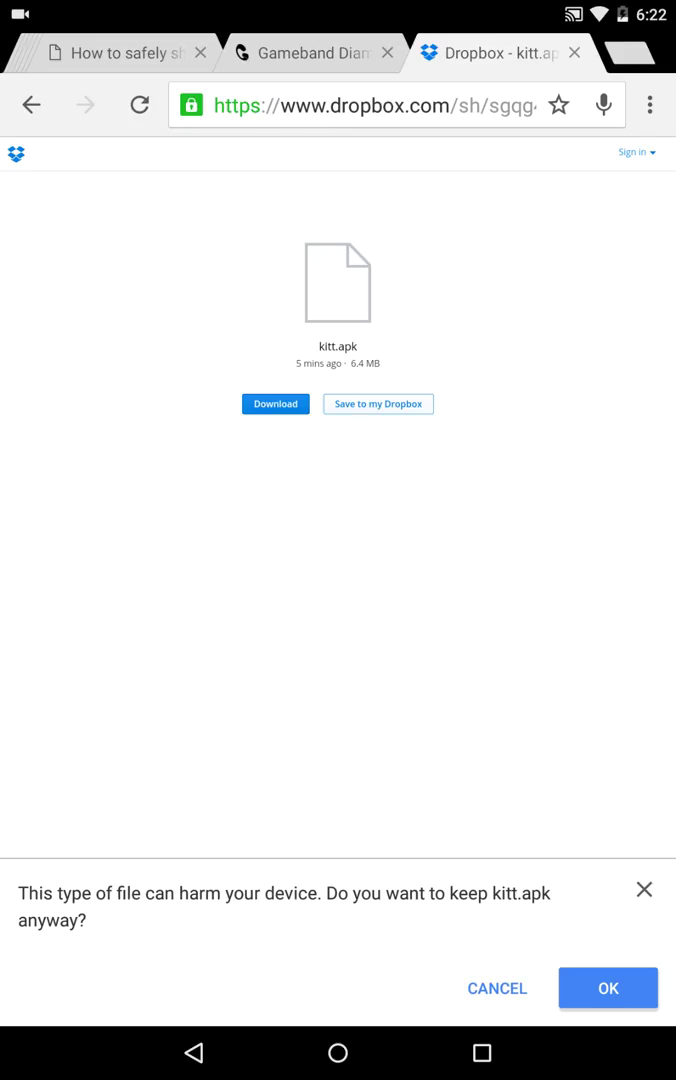
click(604, 988)
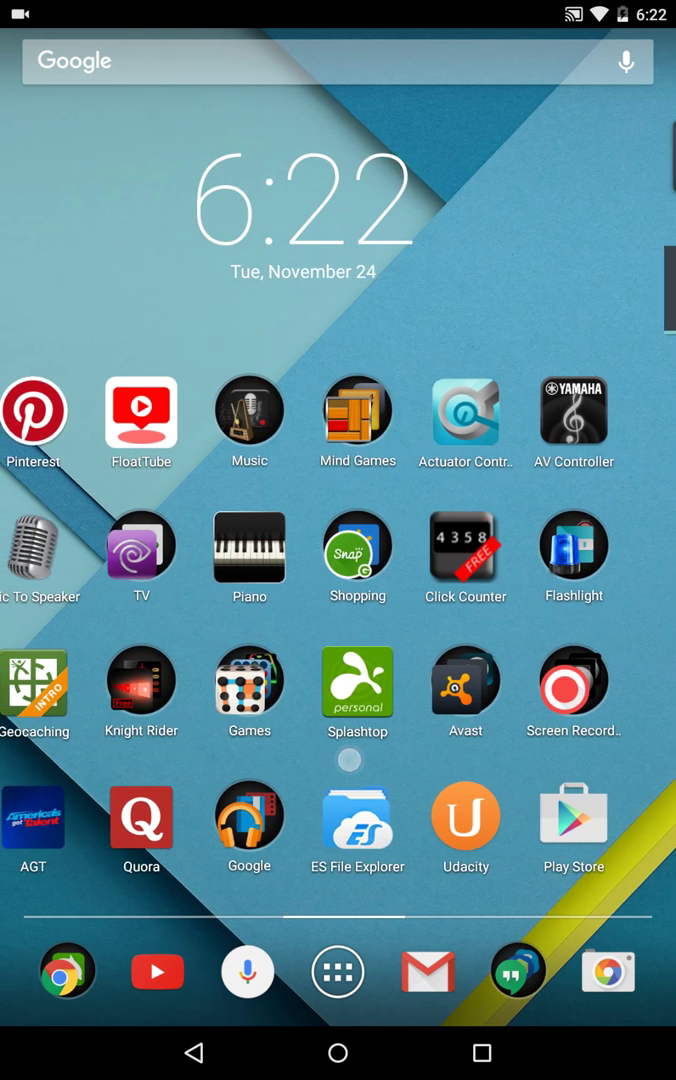
click(356, 820)
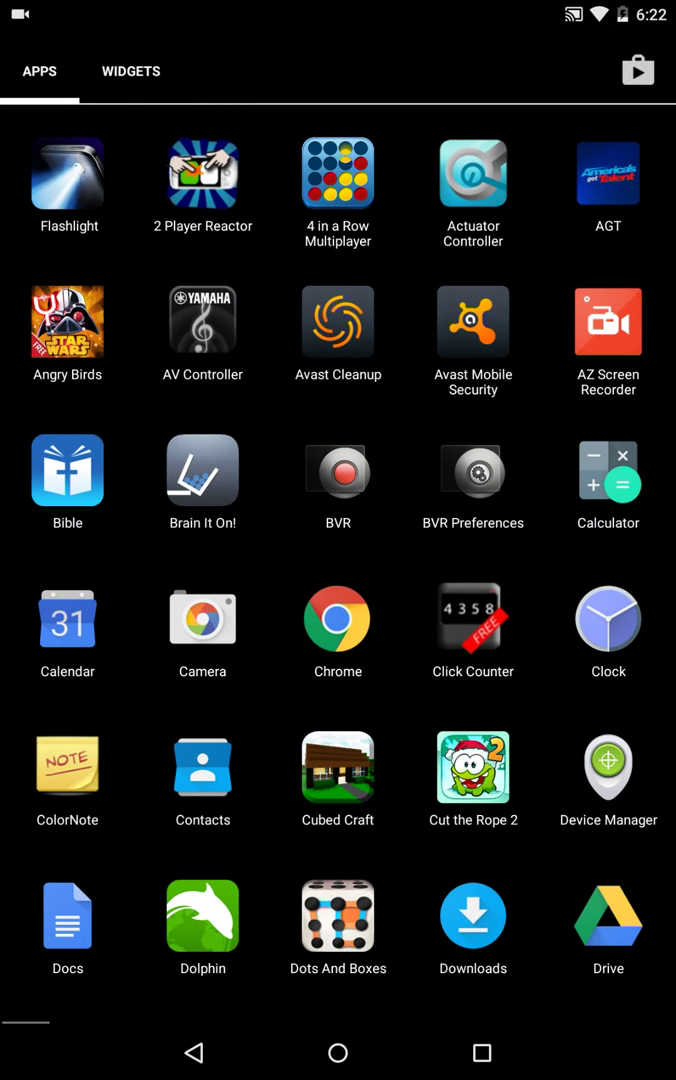
Step: Launch the Settings app from the scrolled app list
scroll(down, 3)
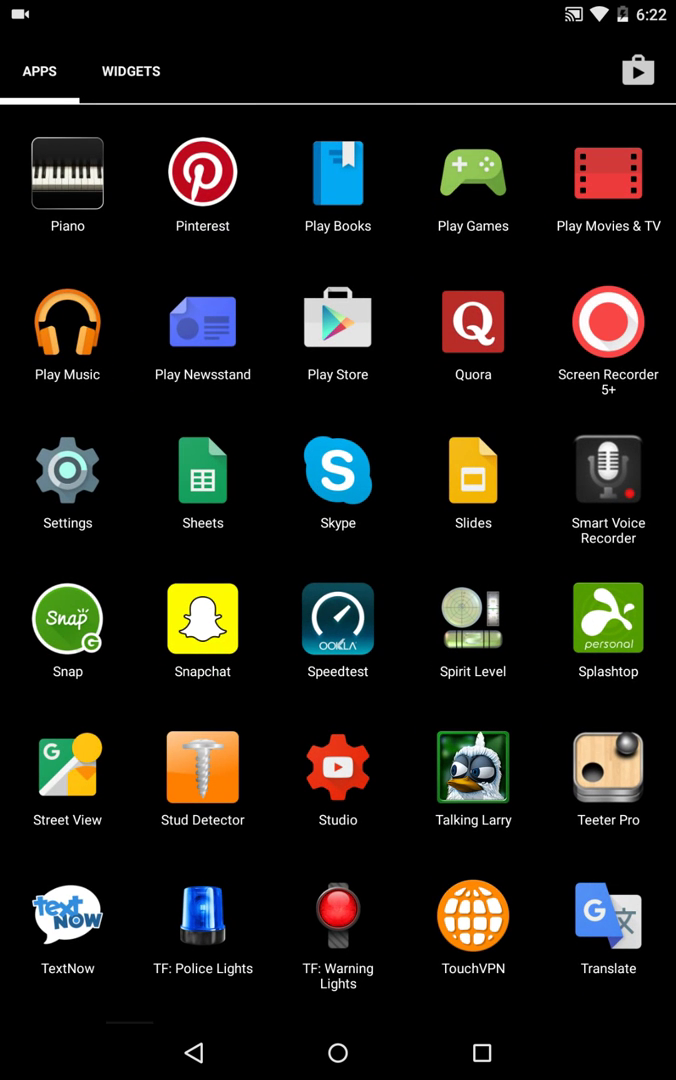
click(68, 468)
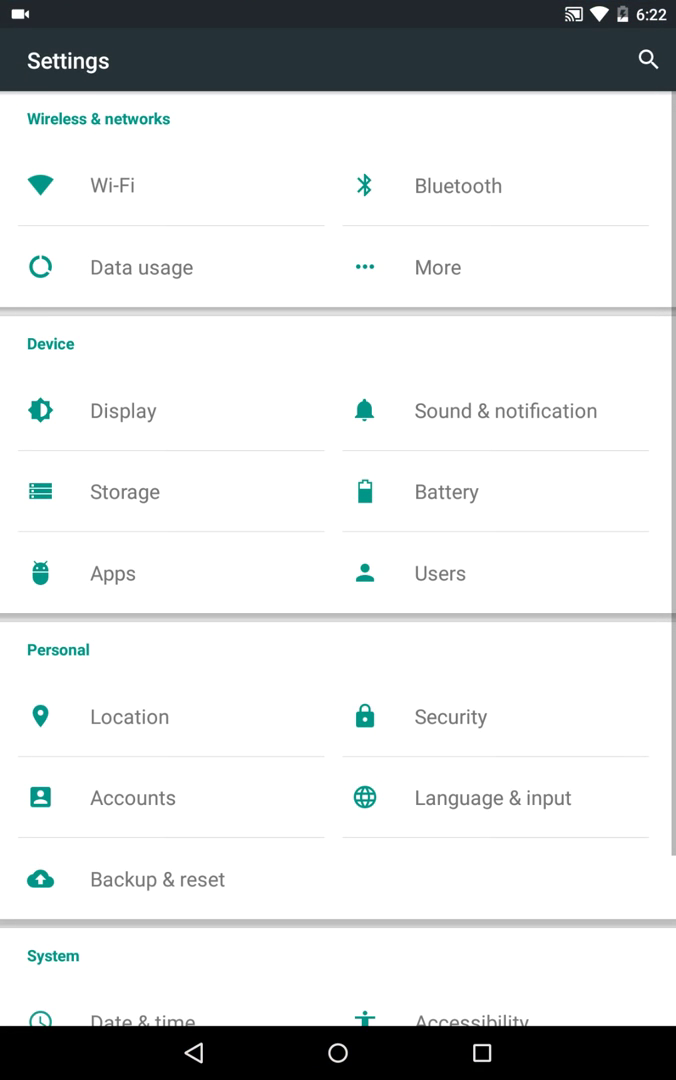
Step: Switch on Unknown sources under Security, raising the install-risk warning
click(448, 716)
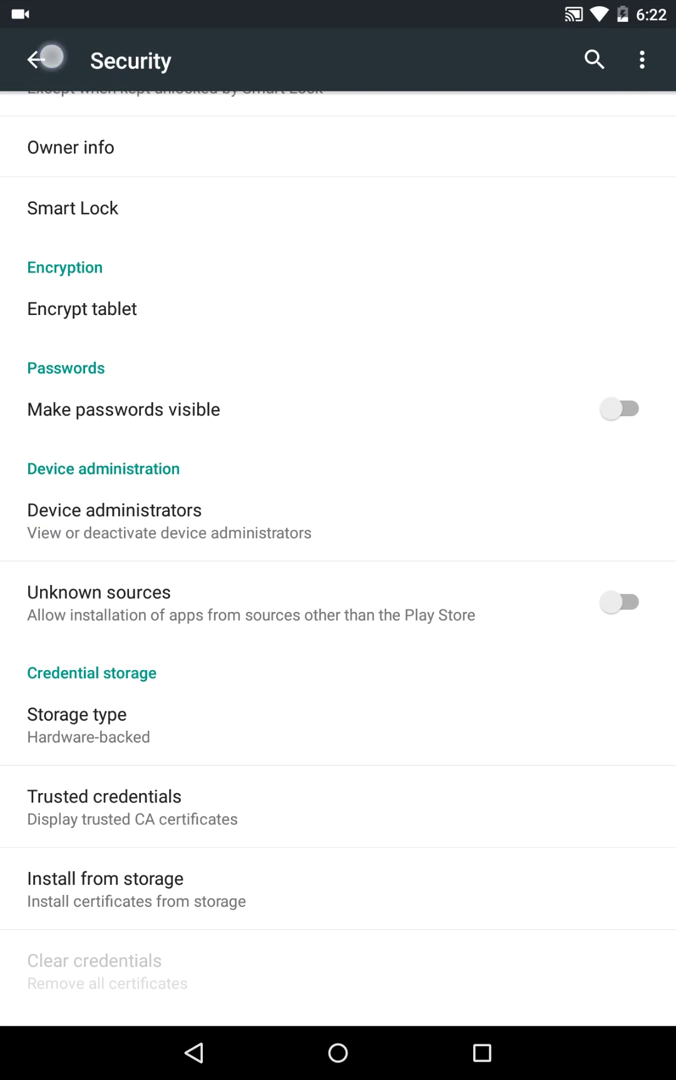
click(46, 56)
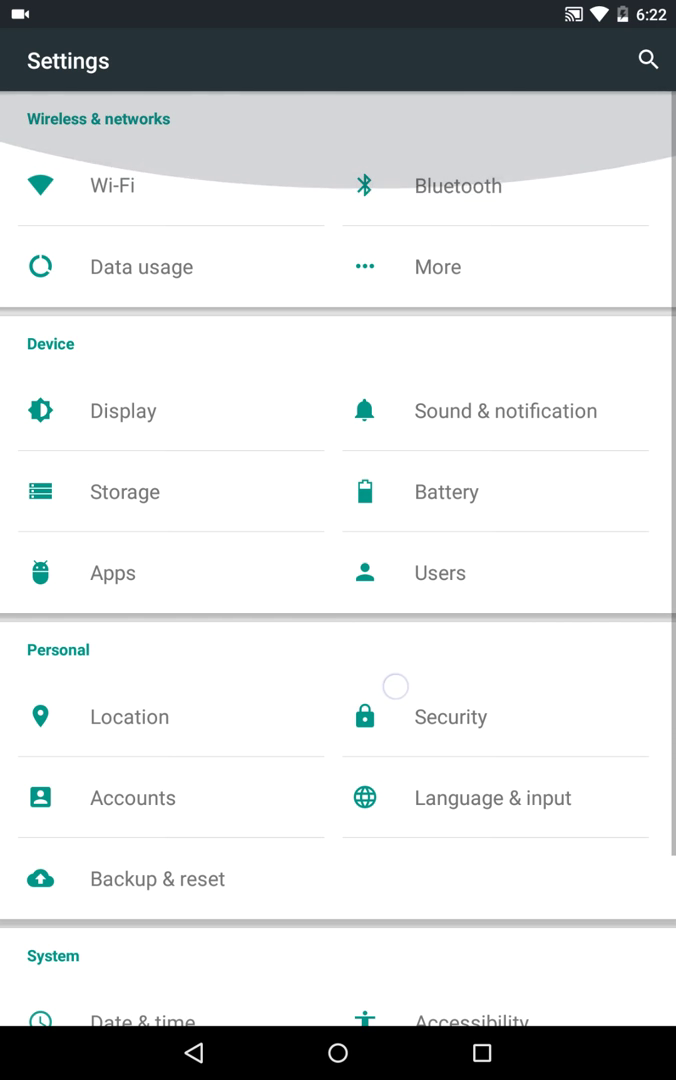
click(450, 716)
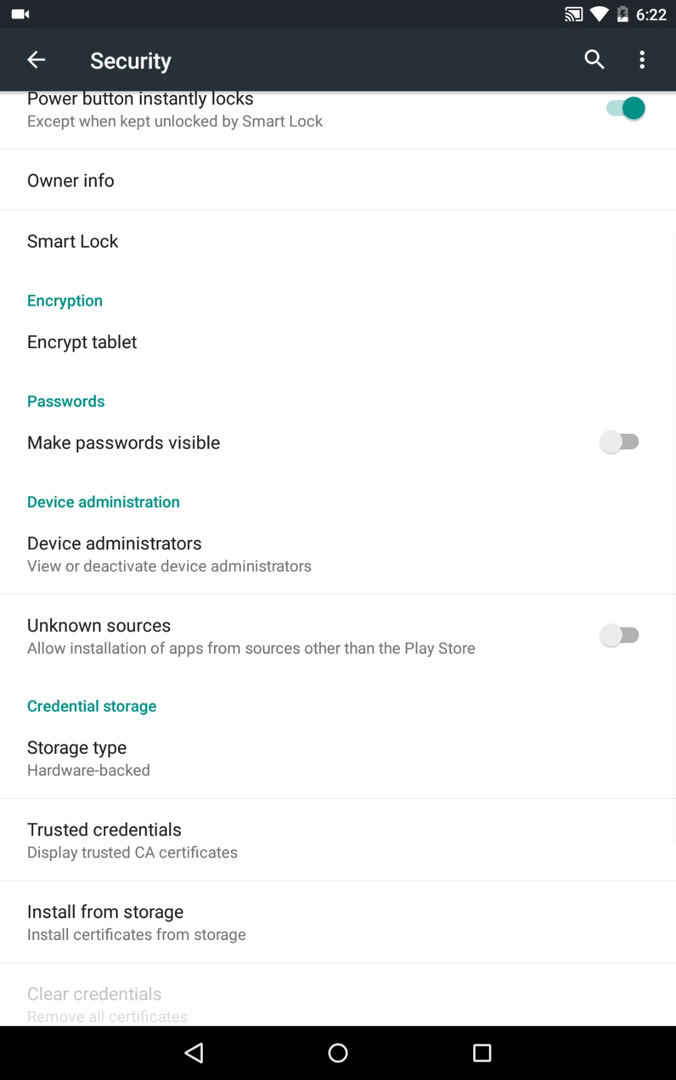
scroll(down, 3)
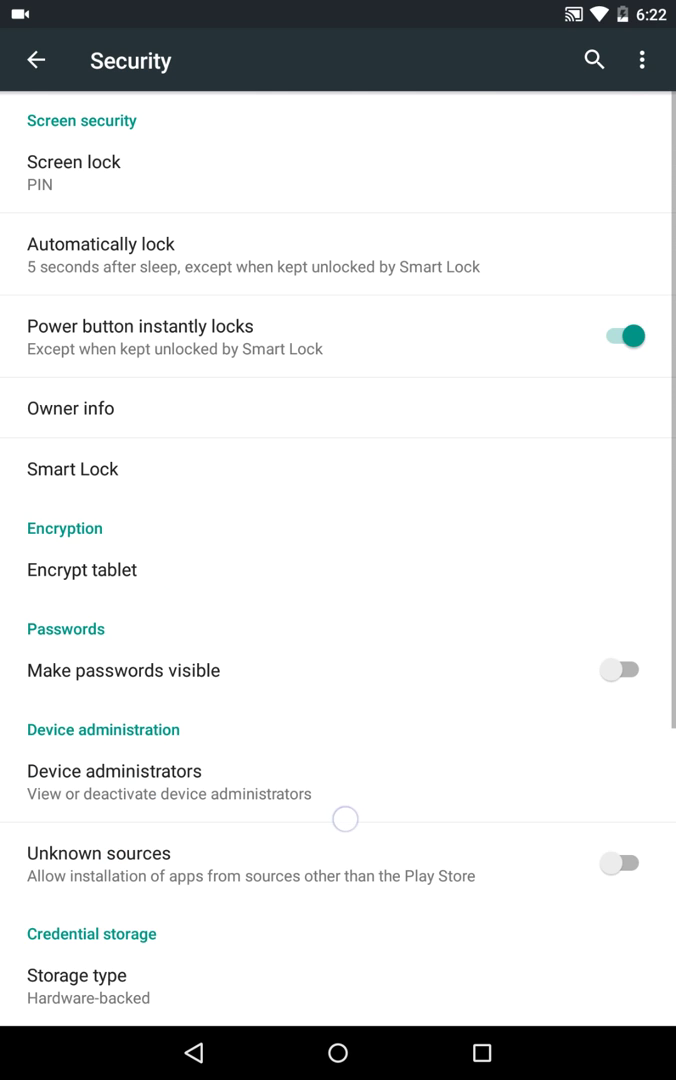
click(624, 868)
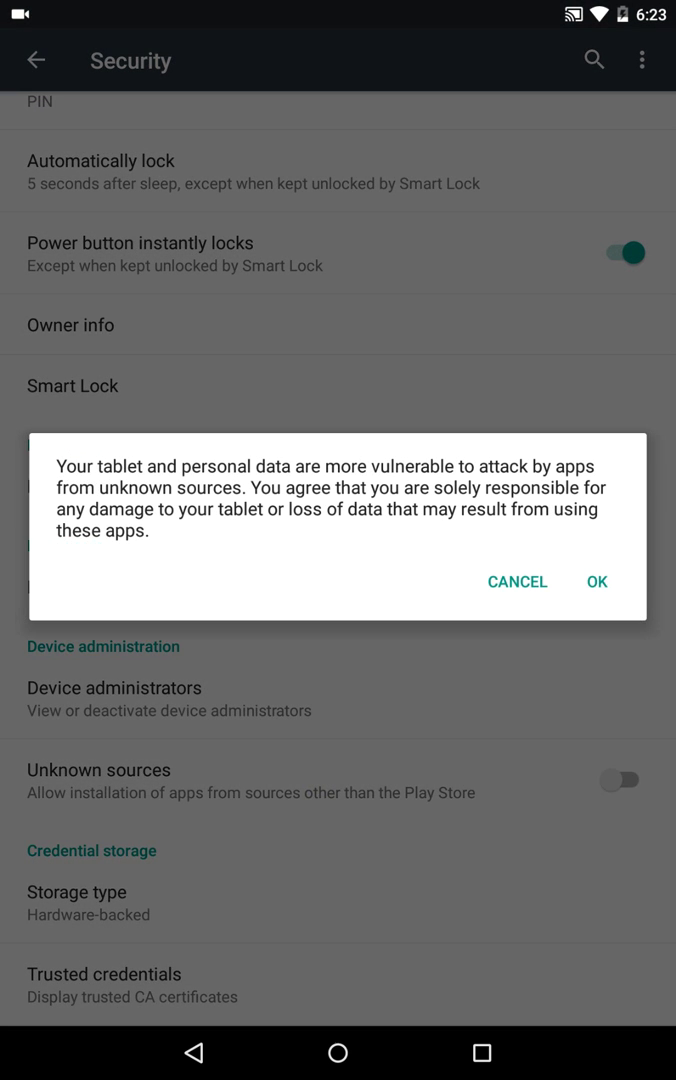
Step: Accept the unknown sources warning and start installing kitt.apk through the Package installer
click(596, 582)
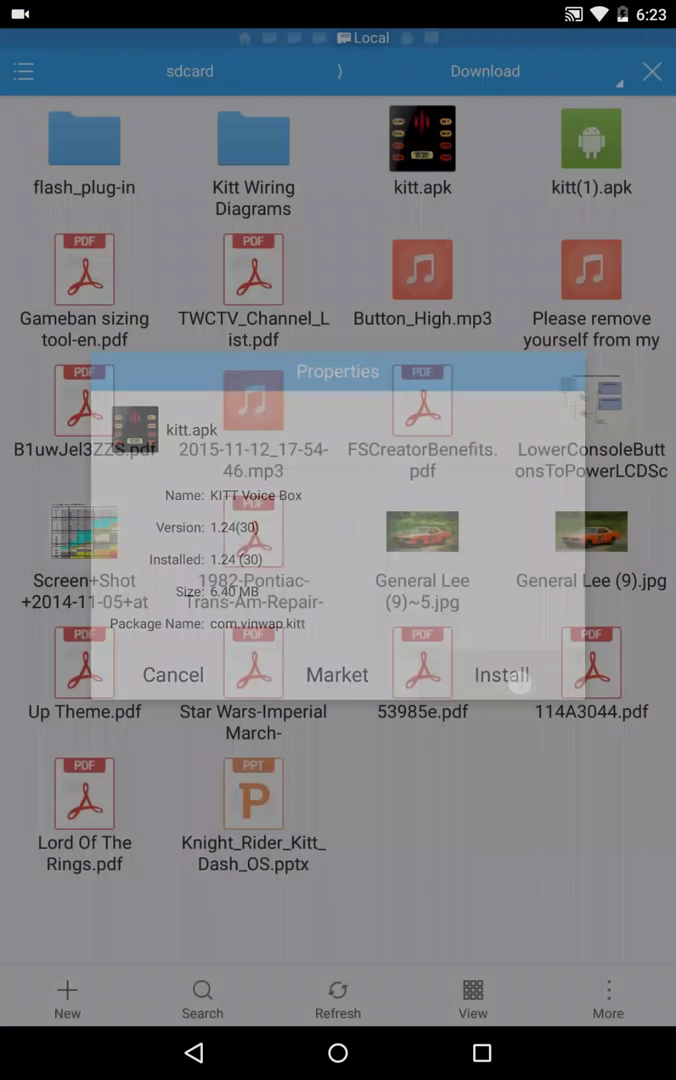
click(500, 676)
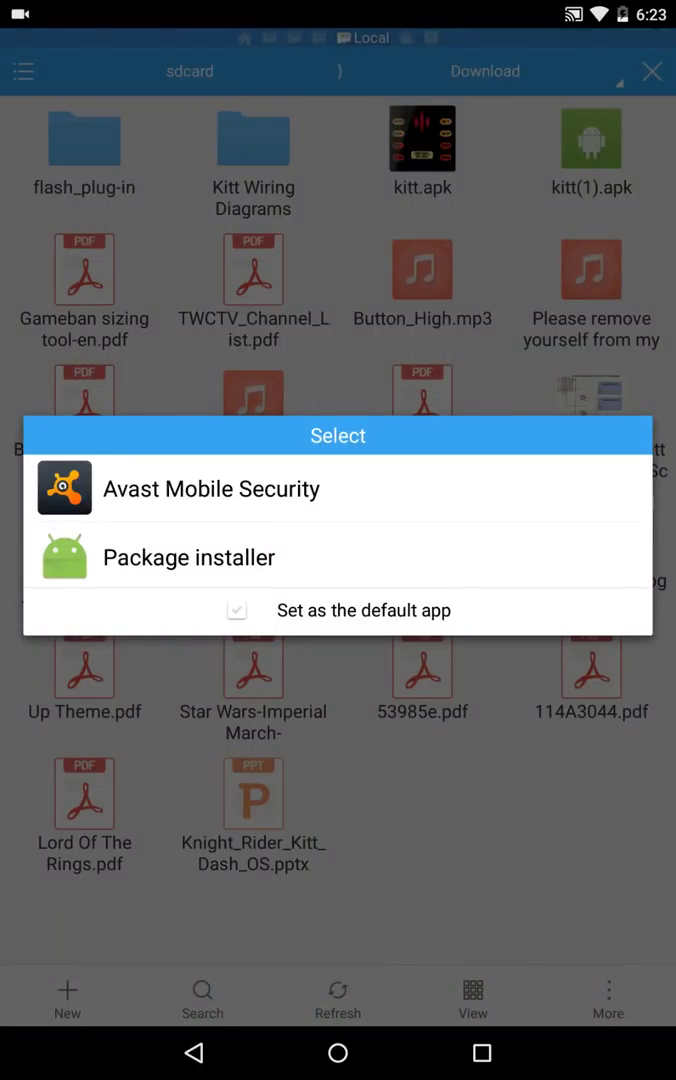
click(188, 556)
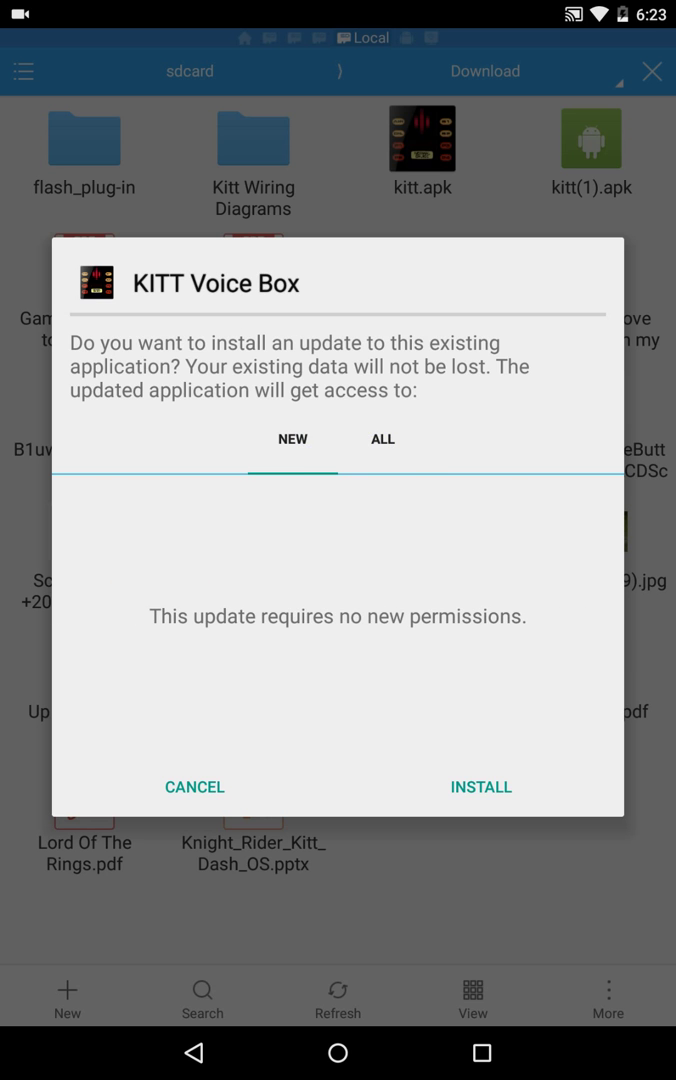
Step: Install the KITT Voice Box update, which needs no new permissions
click(480, 788)
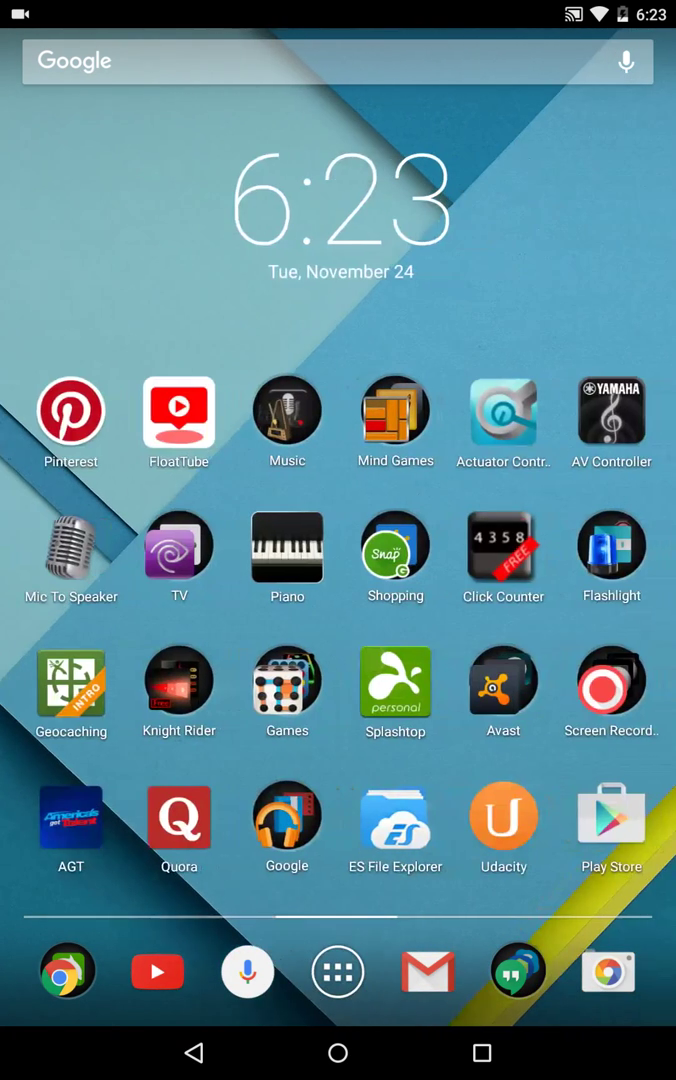
Step: Drag KITT Voice Box from the app list onto the home screen as a shortcut
click(336, 972)
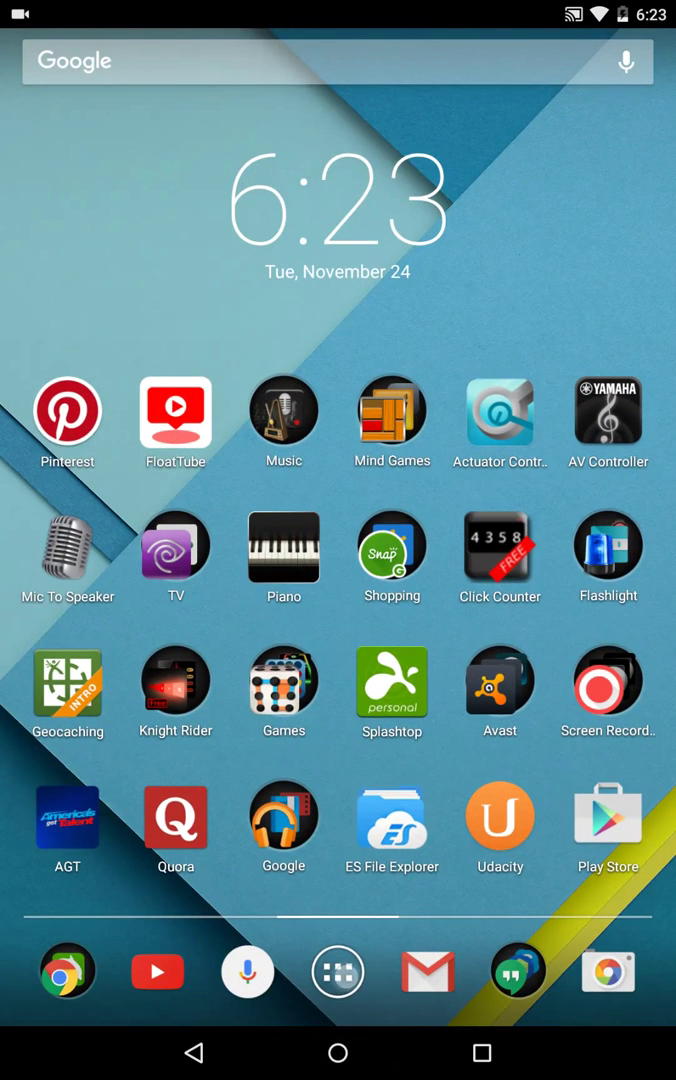
click(336, 972)
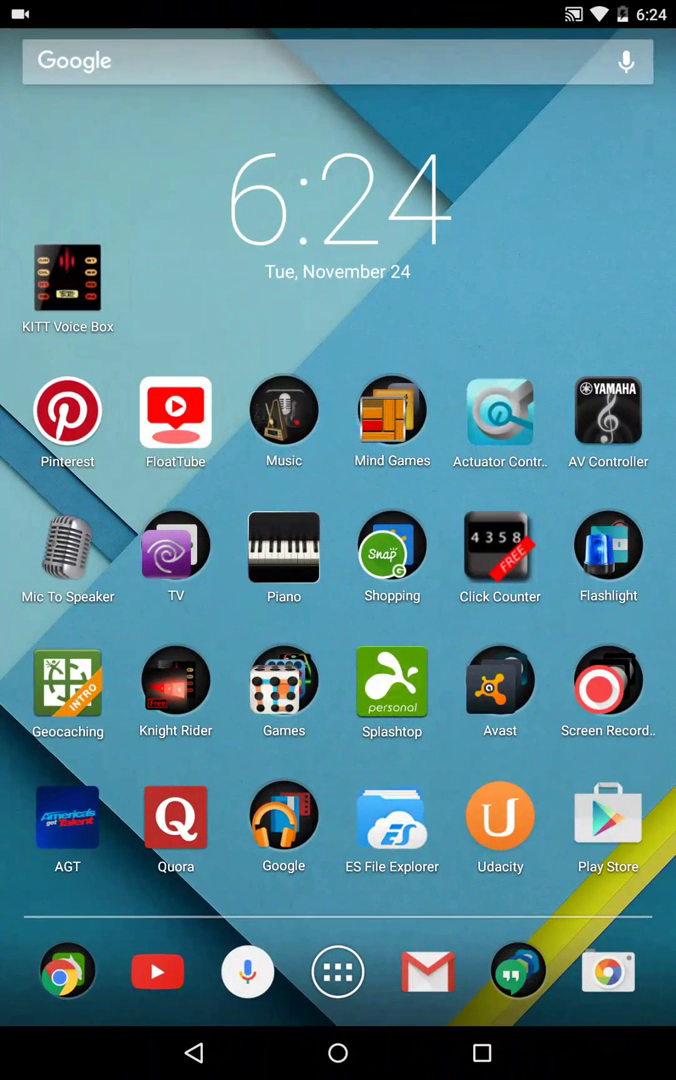
drag(68, 276, 244, 108)
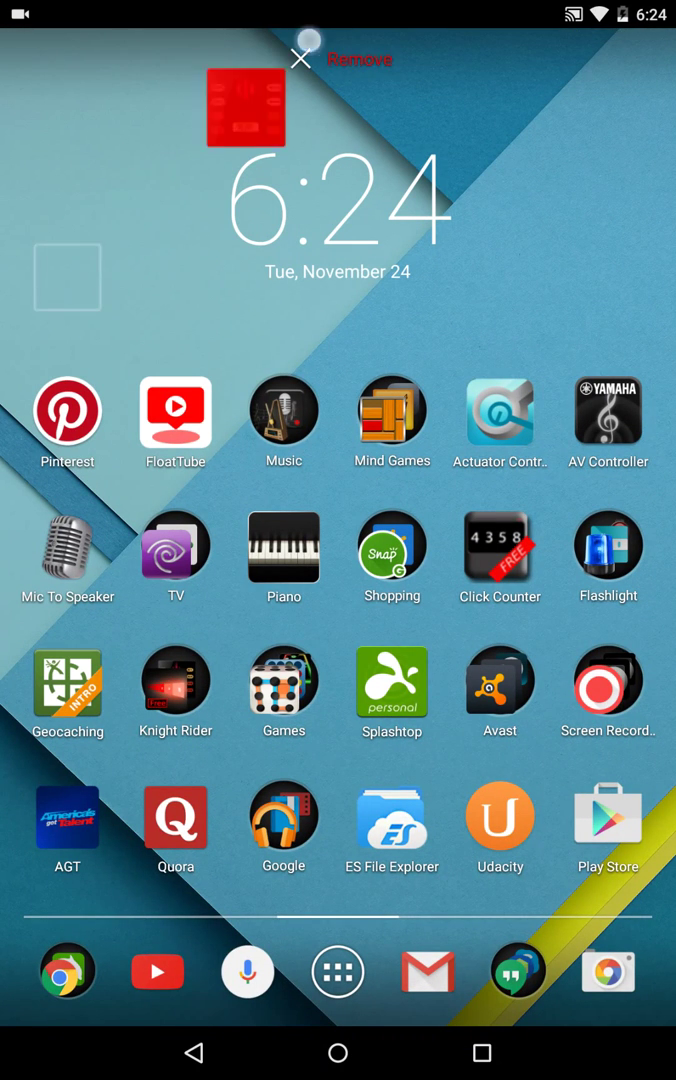